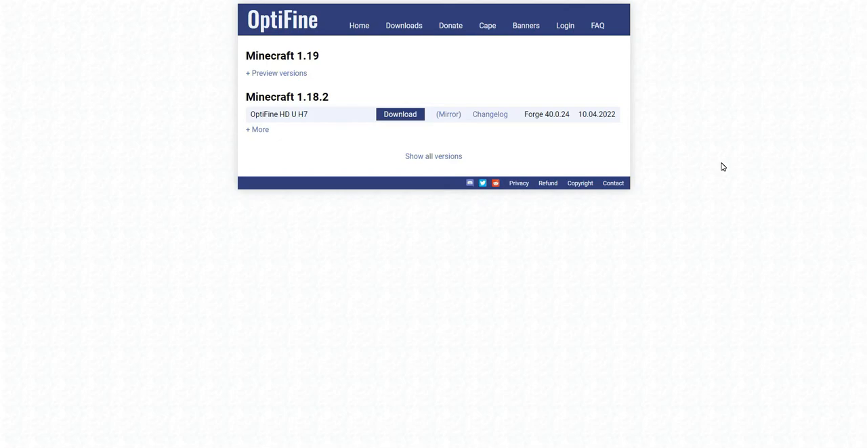
mouse_move(439, 119)
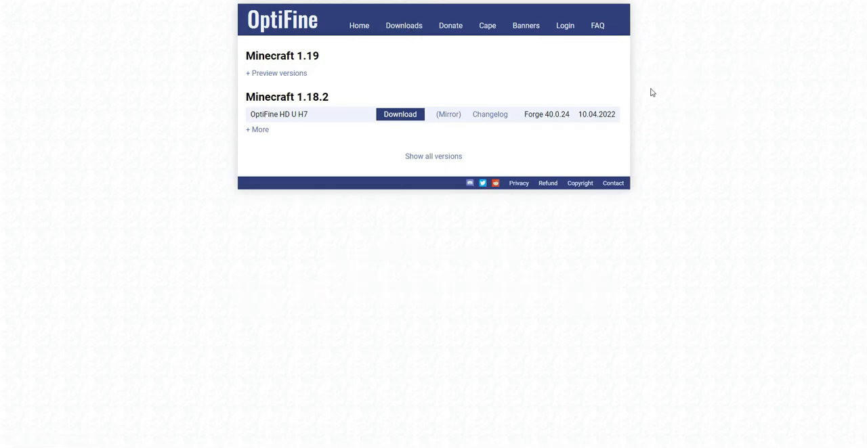
Step: Expand the full OptiFine version list from Minecraft 1.19 down to 1.7.10 and review it
left_click(434, 157)
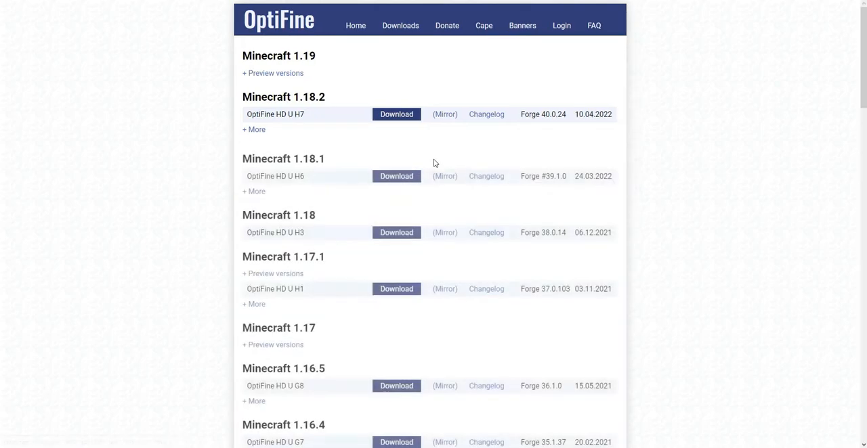
scroll("down", 3)
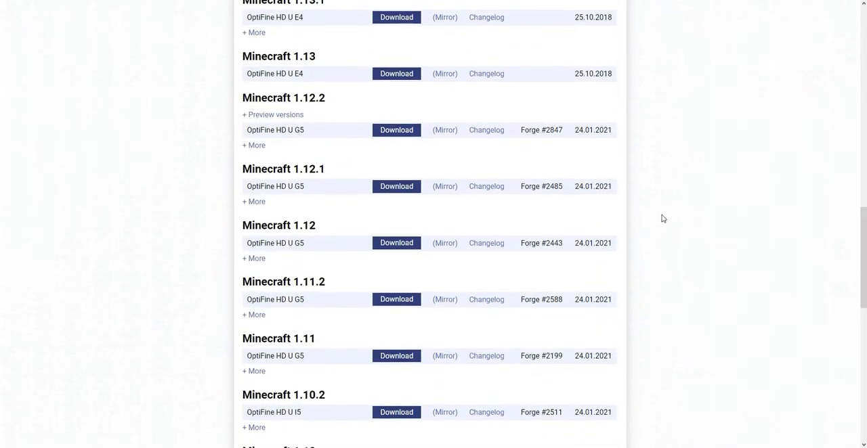
scroll("down", 3)
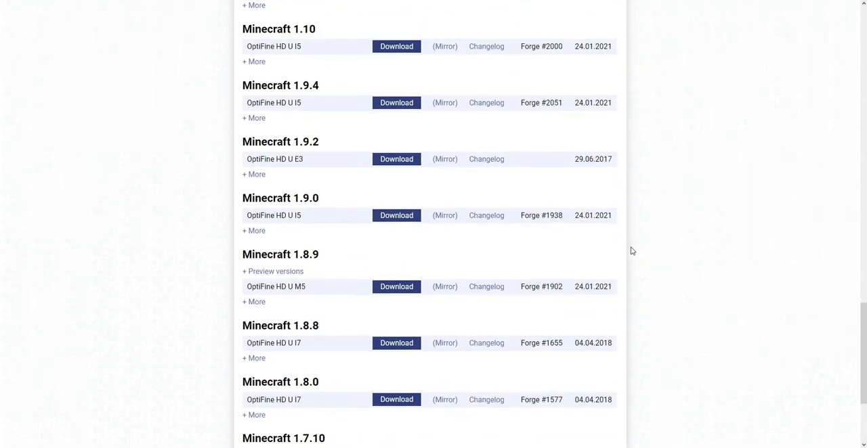
scroll("up", 3)
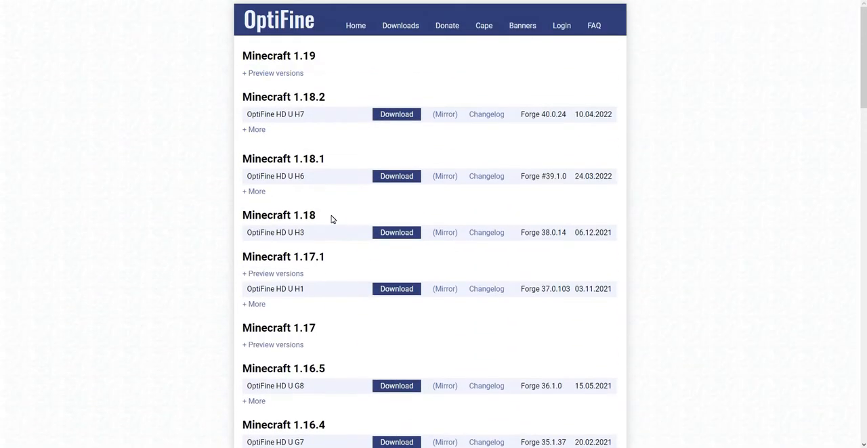
mouse_move(325, 92)
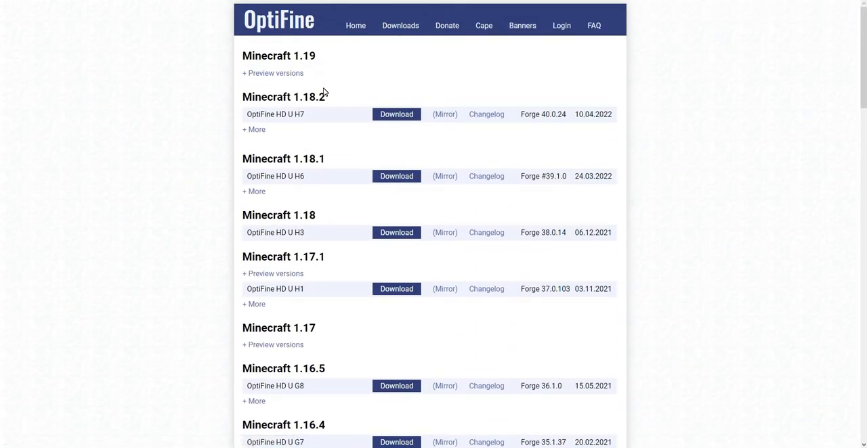
mouse_move(370, 131)
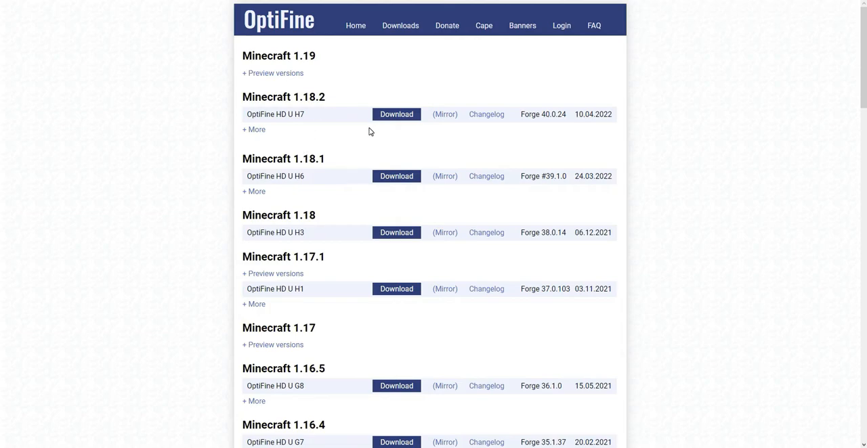
Step: Reveal the Minecraft 1.19 preview builds HD U H8 pre8 and pre7
left_click(272, 73)
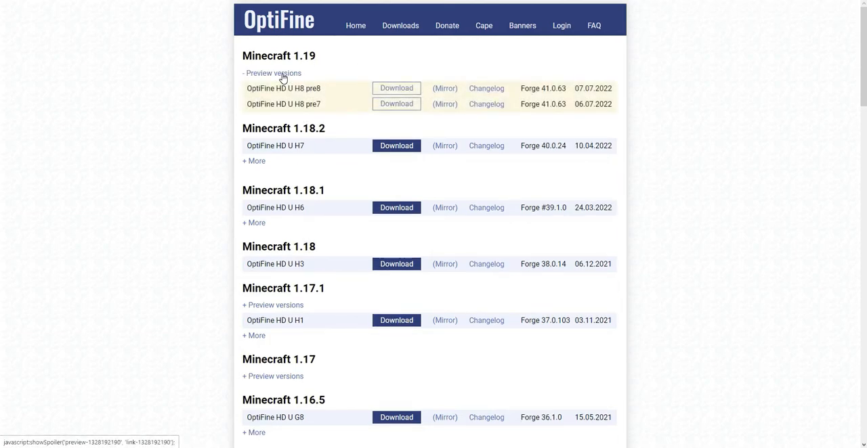
mouse_move(328, 179)
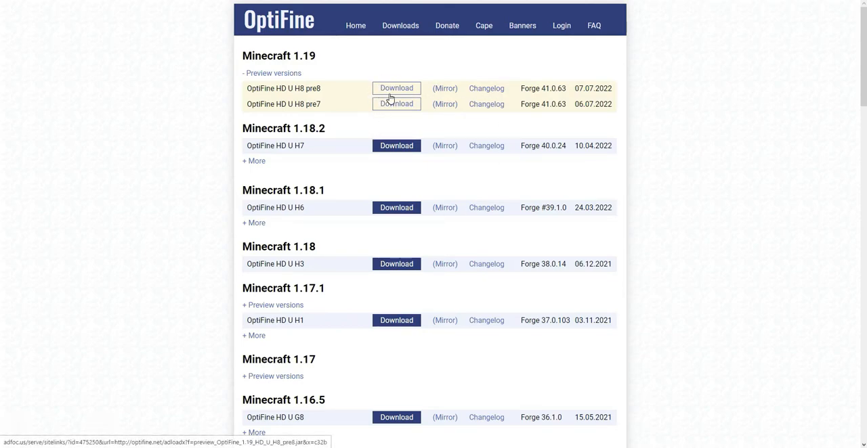
mouse_move(506, 136)
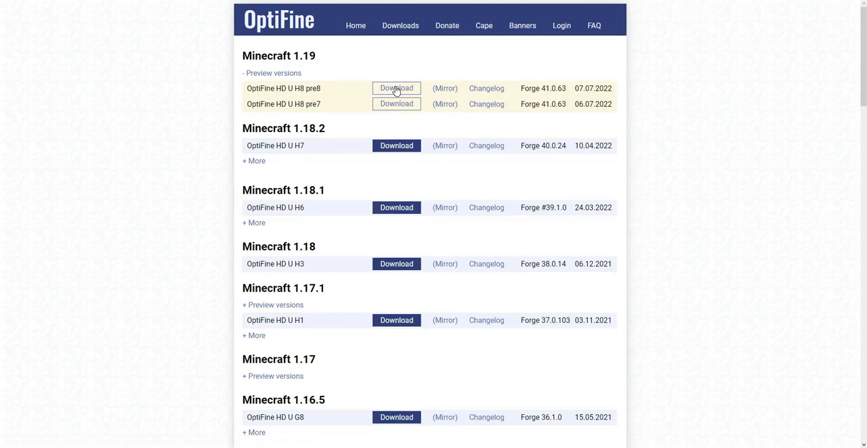
Step: Start the OptiFine 1.19 HD U H8 pre8 download, reaching the ad countdown page
left_click(395, 88)
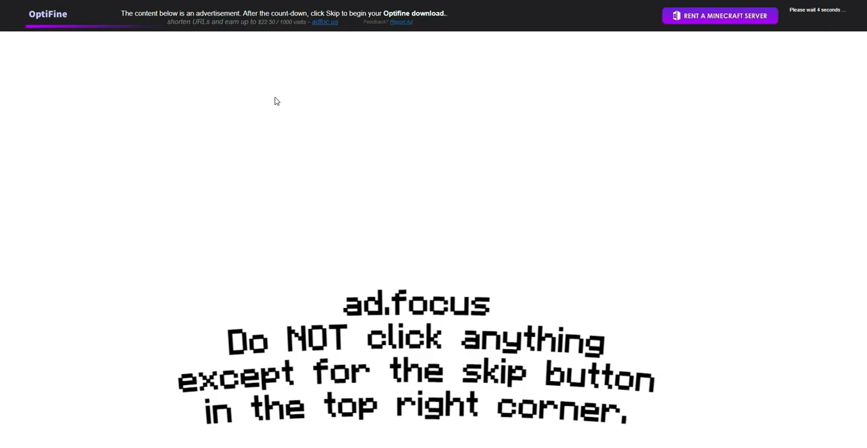
mouse_move(760, 183)
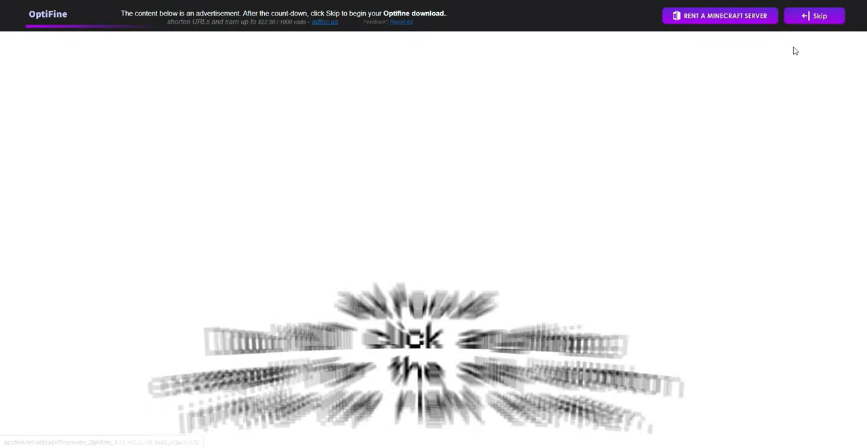
Step: Skip the advertisement and save preview_OptiFine_1.19_HD_U_H8_pre8.jar to the computer
left_click(818, 14)
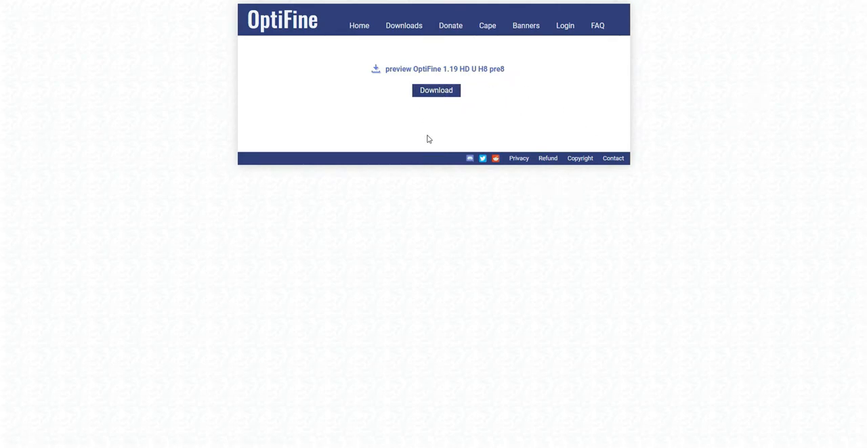
mouse_move(441, 72)
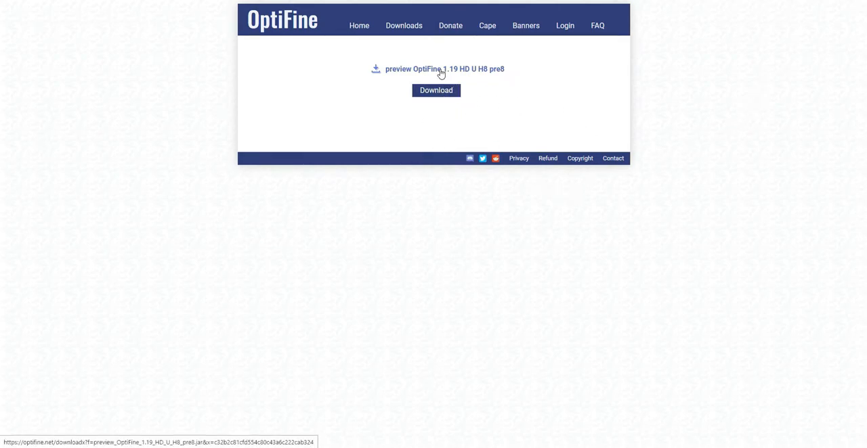
left_click(436, 89)
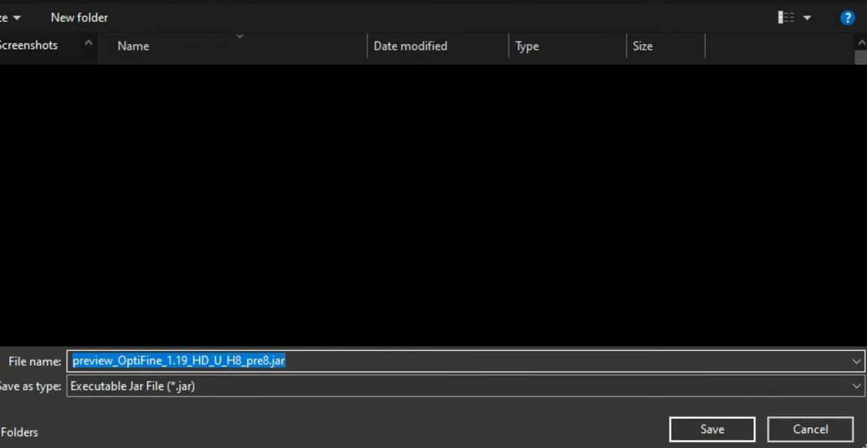
mouse_move(675, 444)
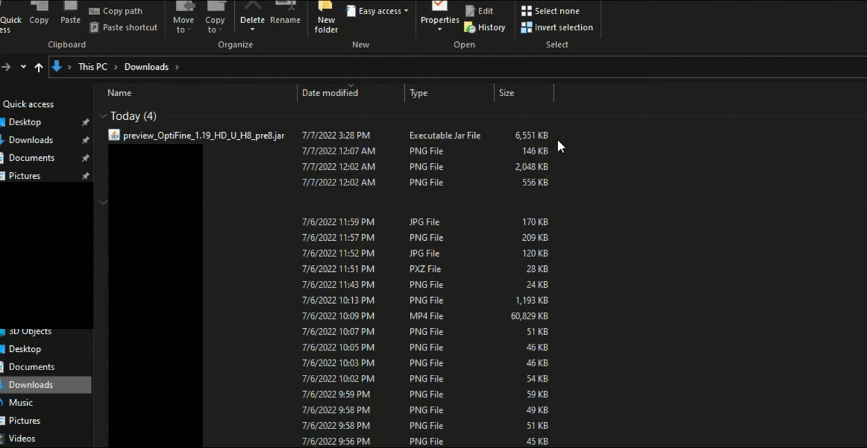
mouse_move(626, 173)
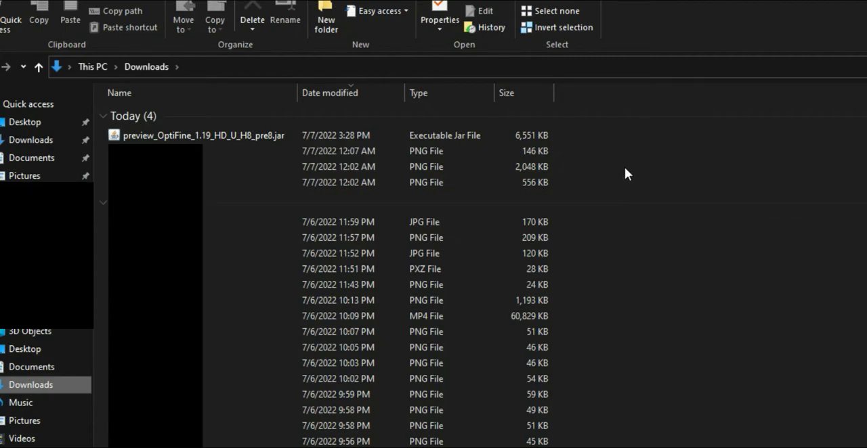
Step: Run preview_OptiFine_1.19_HD_U_H8_pre8.jar from the Downloads folder to launch its installer
left_click(203, 135)
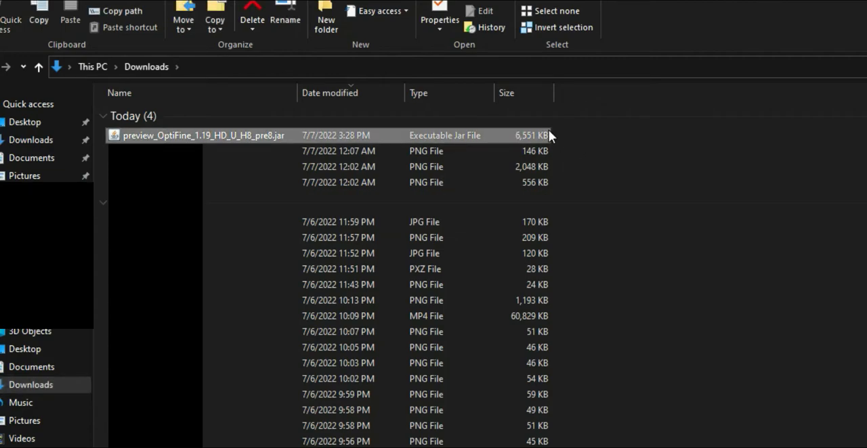
double_click(202, 136)
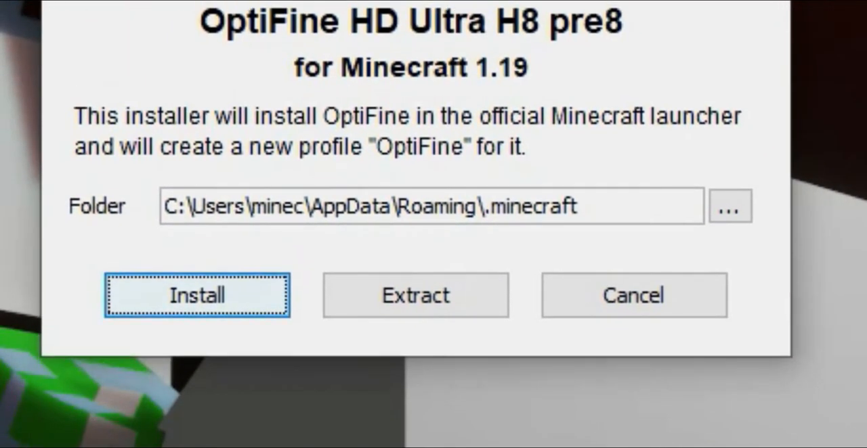
mouse_move(541, 237)
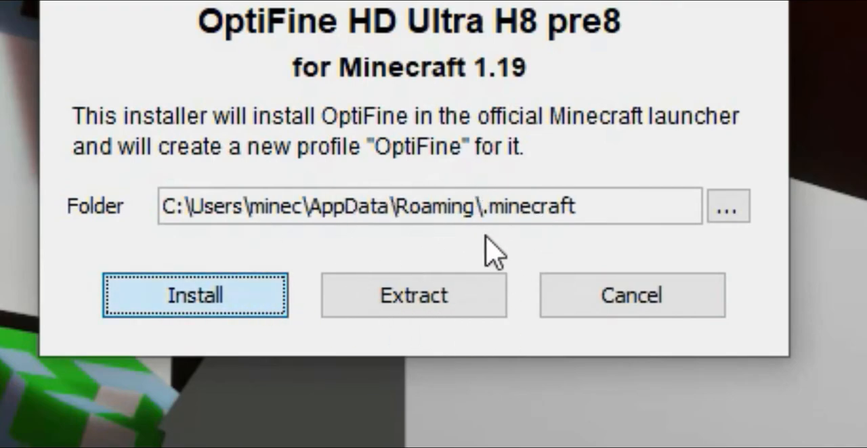
Step: Install OptiFine HD Ultra H8 pre8 into .minecraft and confirm the success message
left_click(195, 295)
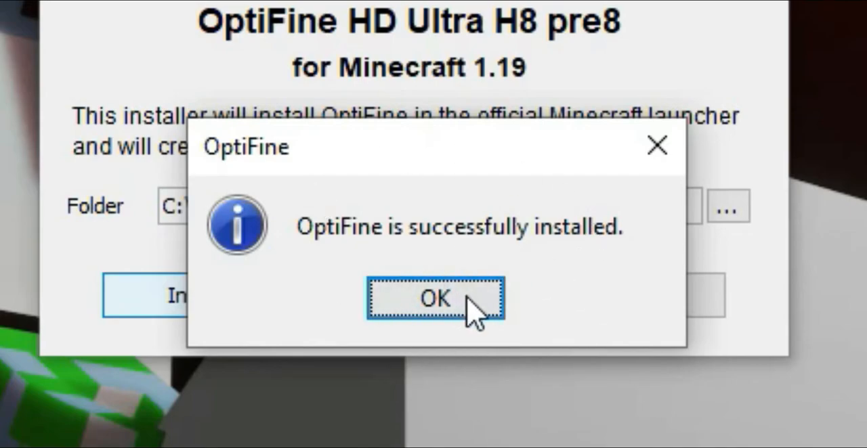
left_click(436, 299)
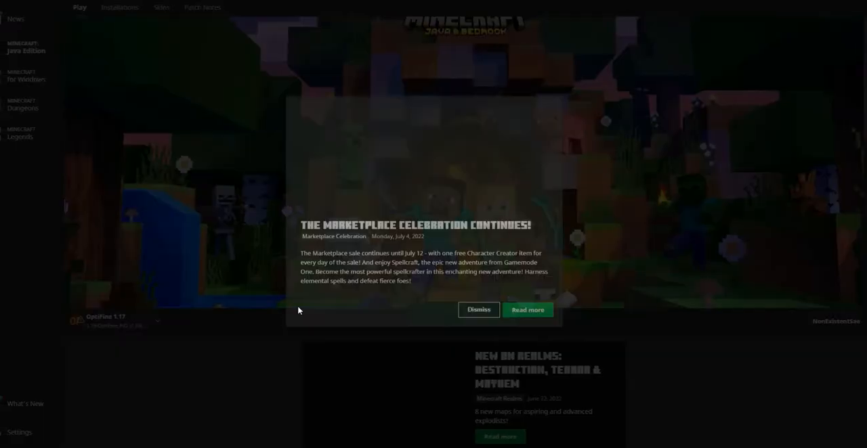
Step: Dismiss the Marketplace news and show the profile list with the OptiFine 1.19 H8 pre8 profile
left_click(479, 309)
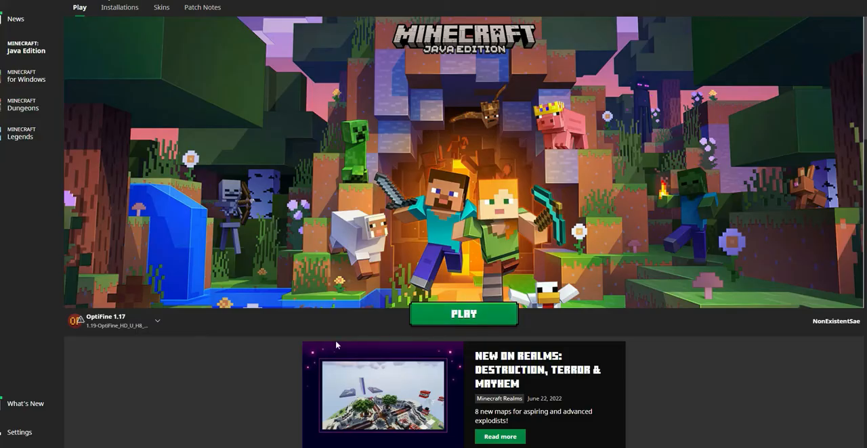
left_click(158, 321)
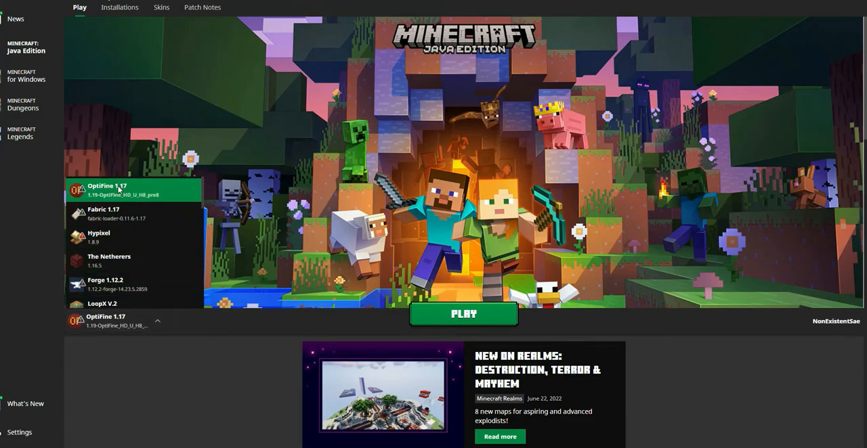
mouse_move(116, 201)
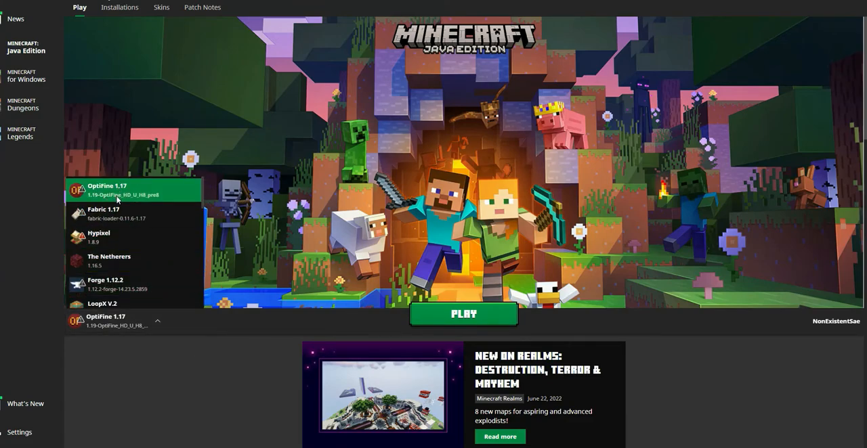
mouse_move(263, 277)
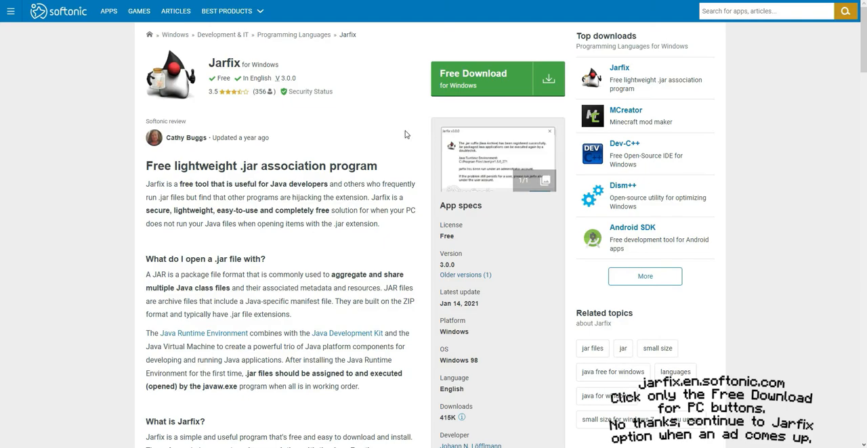
mouse_move(405, 129)
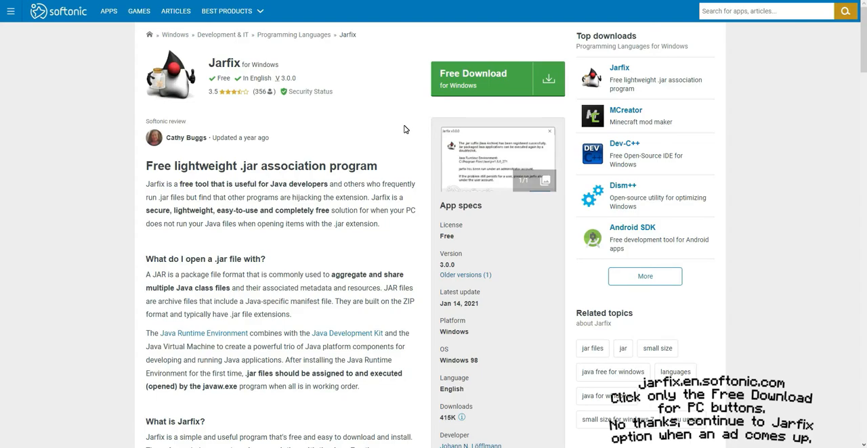
Step: Start the Jarfix 3.0.0 for Windows download on Softonic, declining the antivirus offer
scroll("down", 3)
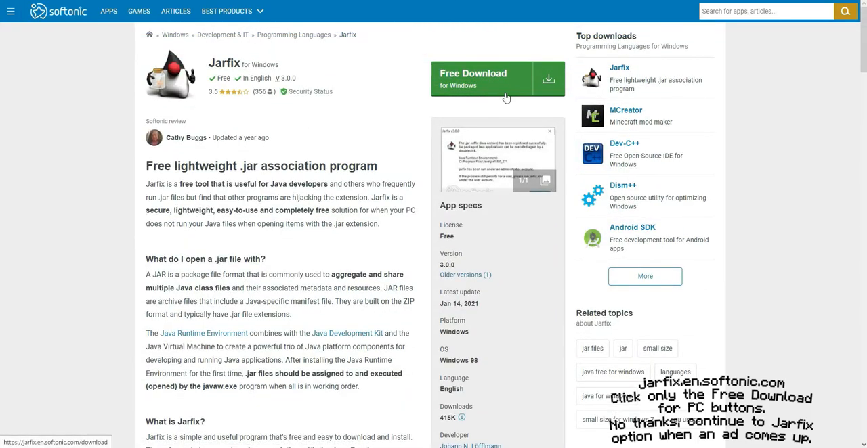
left_click(498, 79)
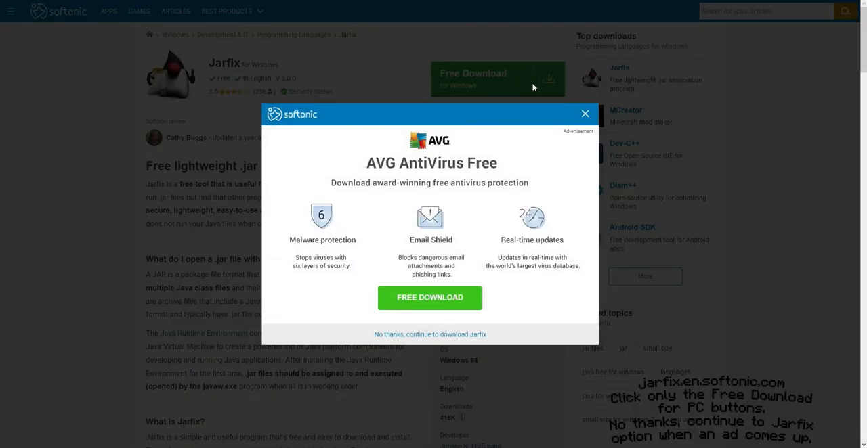
left_click(430, 333)
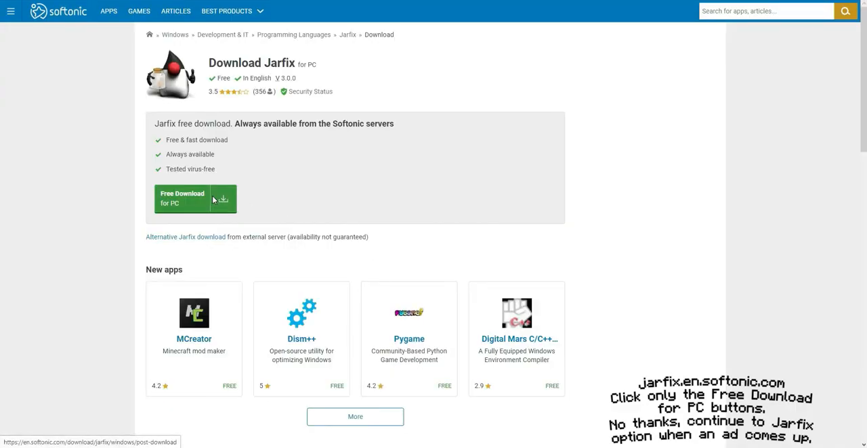
left_click(181, 198)
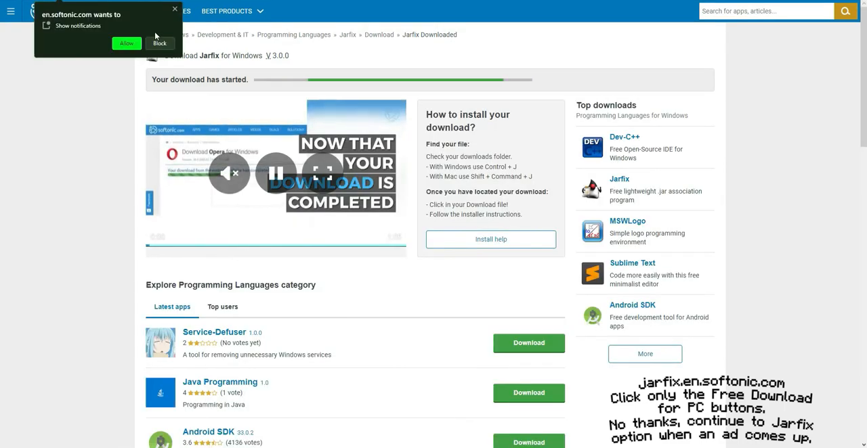